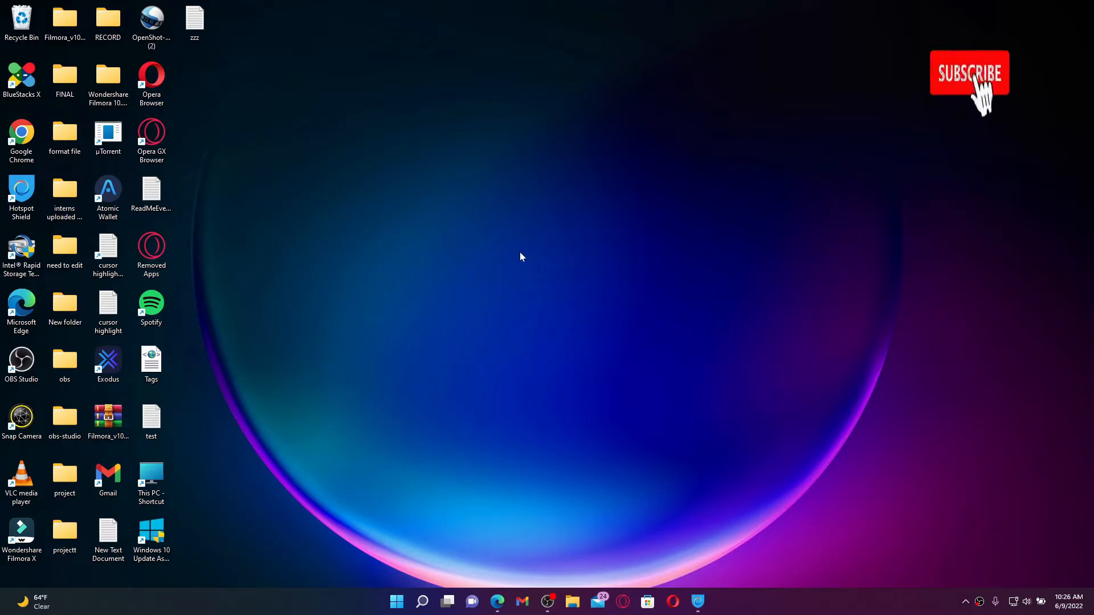
left_click(969, 73)
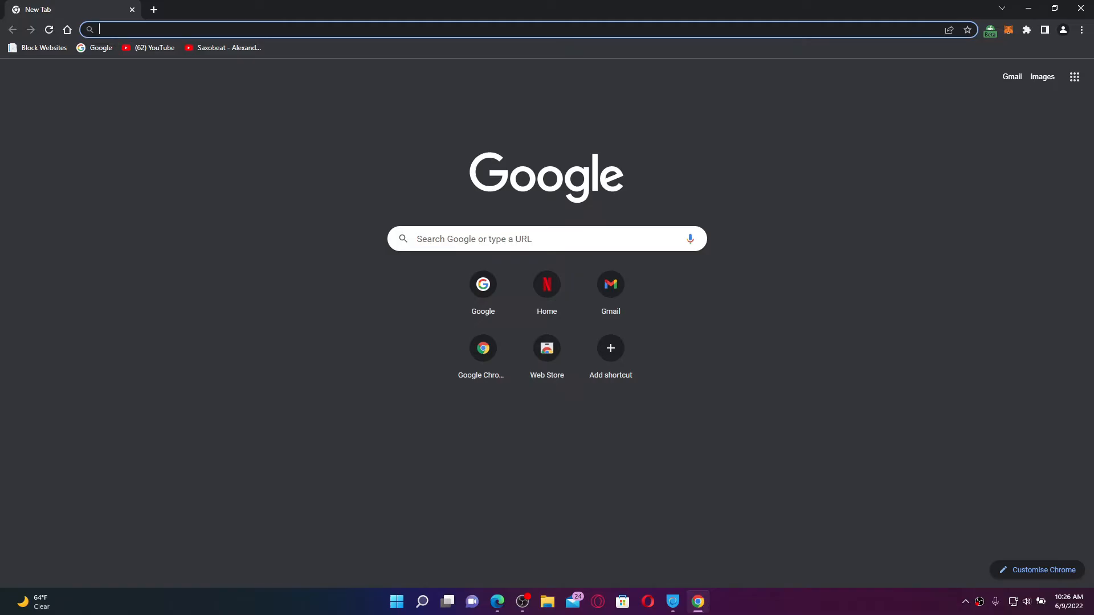
type("www.netflix.com")
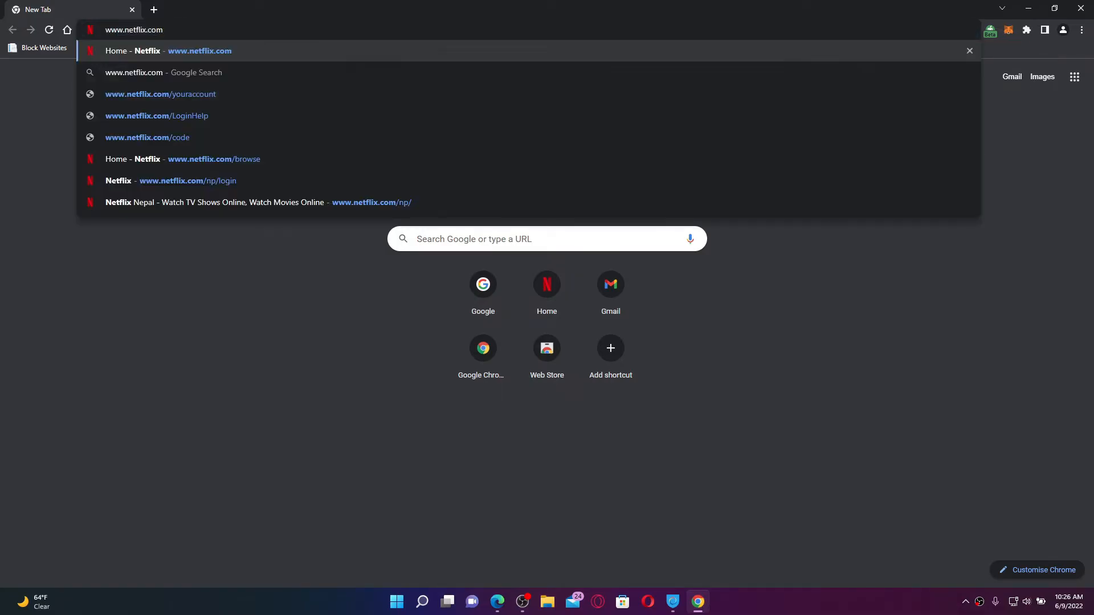
left_click(258, 203)
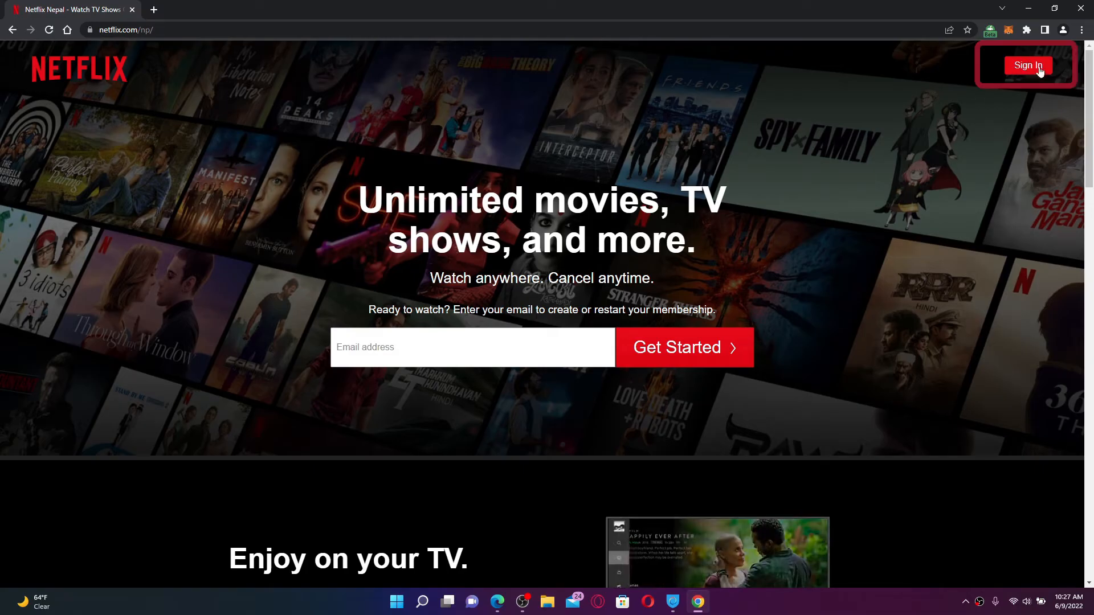
Go to Sign In and follow the Need help? link to the Forgot Email/Password page
left_click(1025, 65)
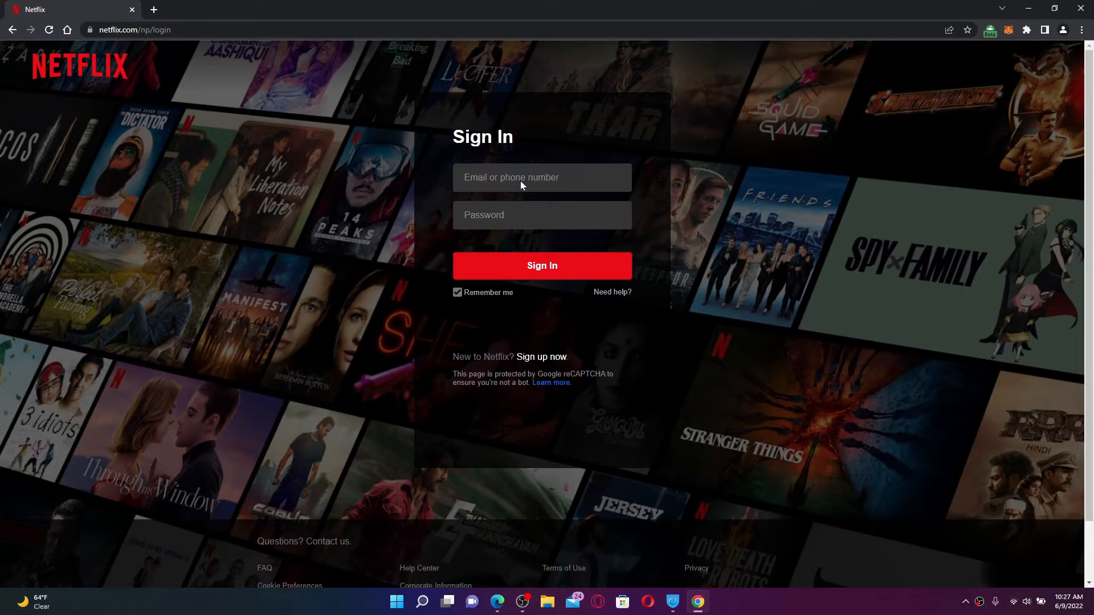
mouse_move(497, 221)
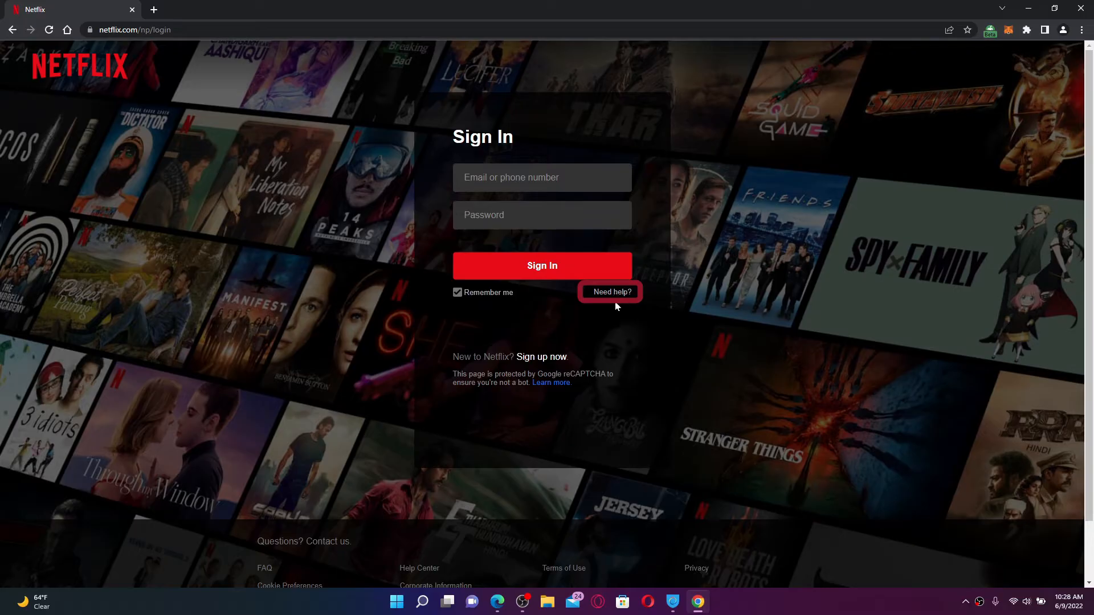
left_click(609, 292)
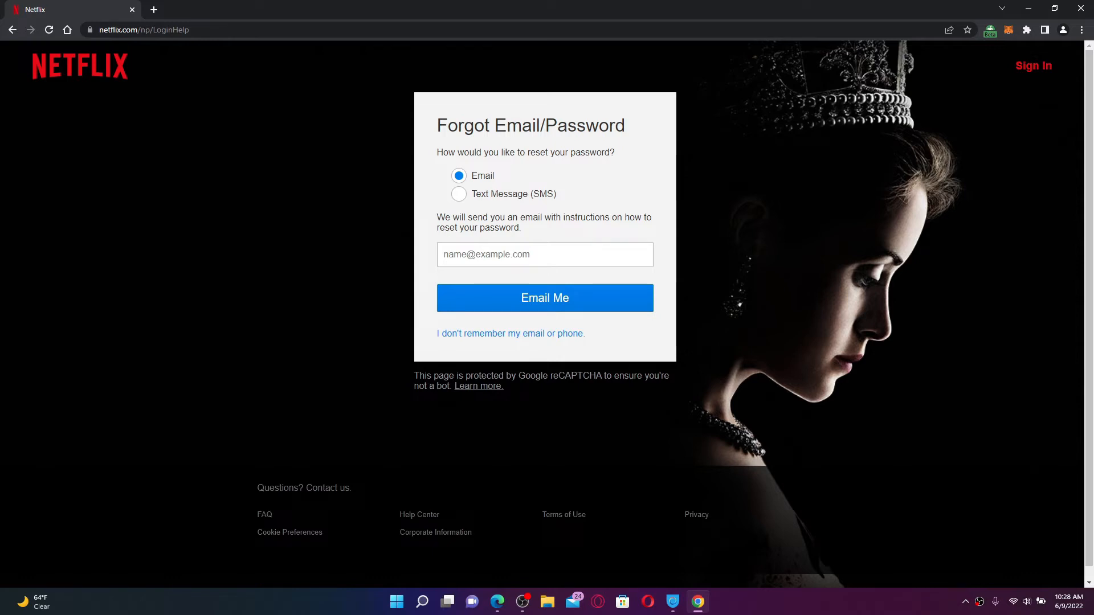
Try the text-message reset option, then switch back to resetting by email
left_click(458, 194)
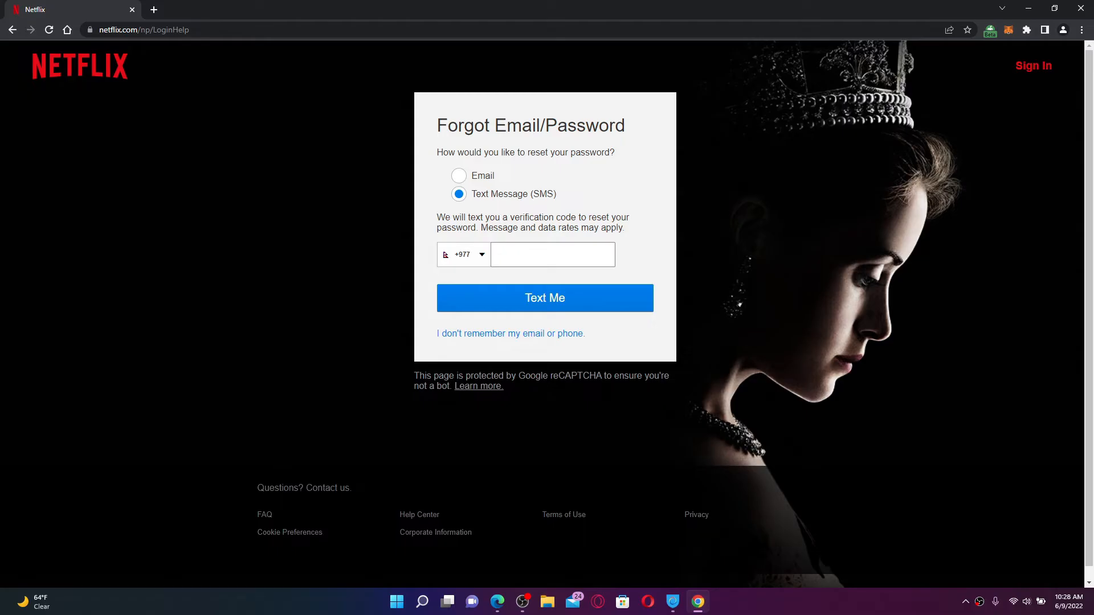
left_click(551, 254)
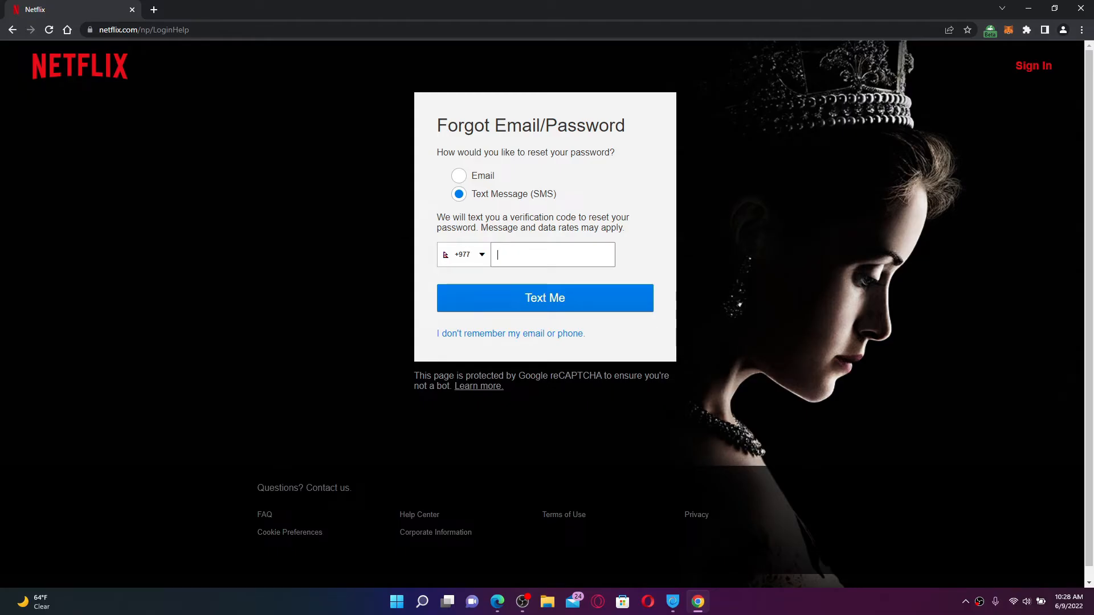
mouse_move(532, 345)
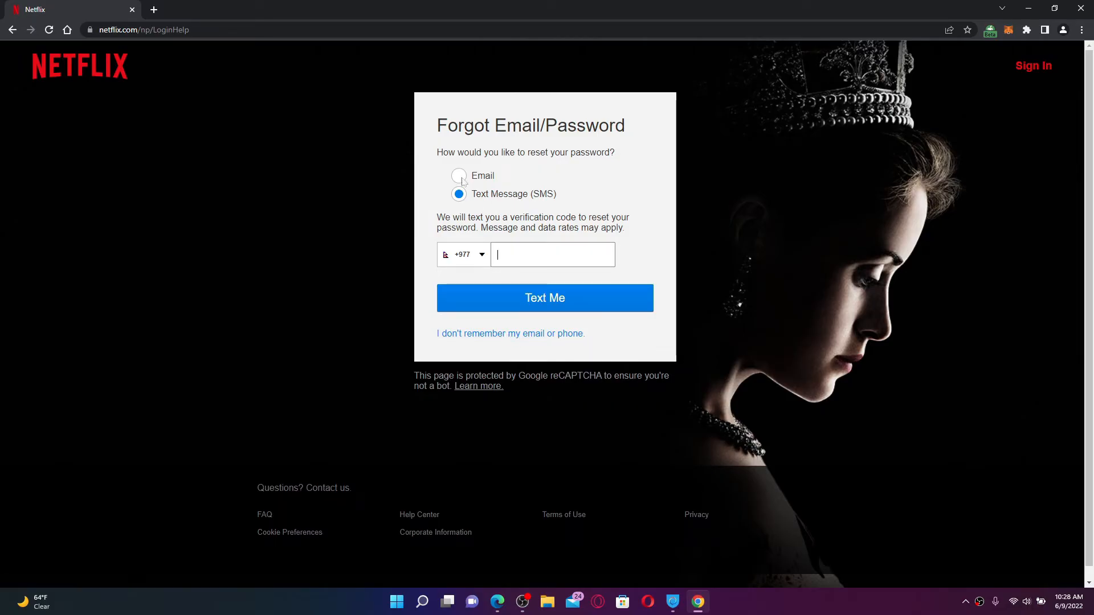
left_click(459, 176)
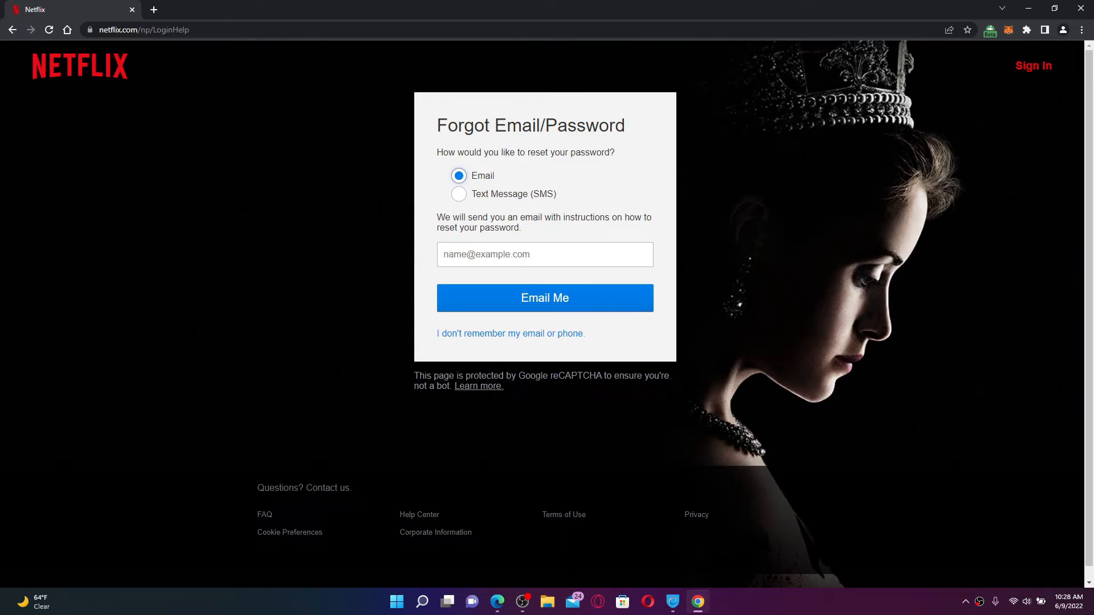
left_click(545, 254)
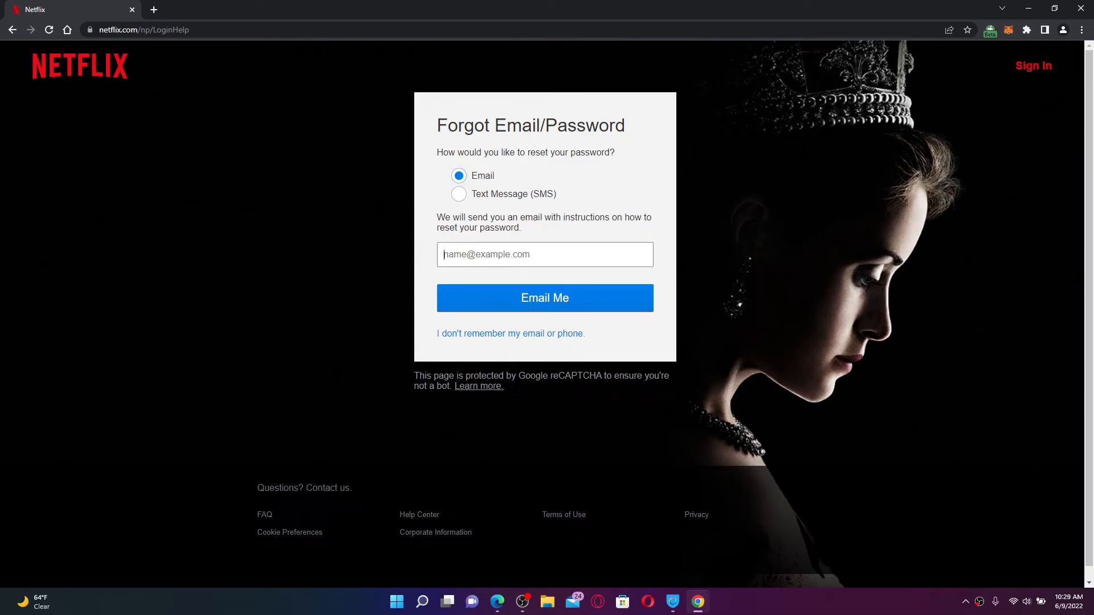
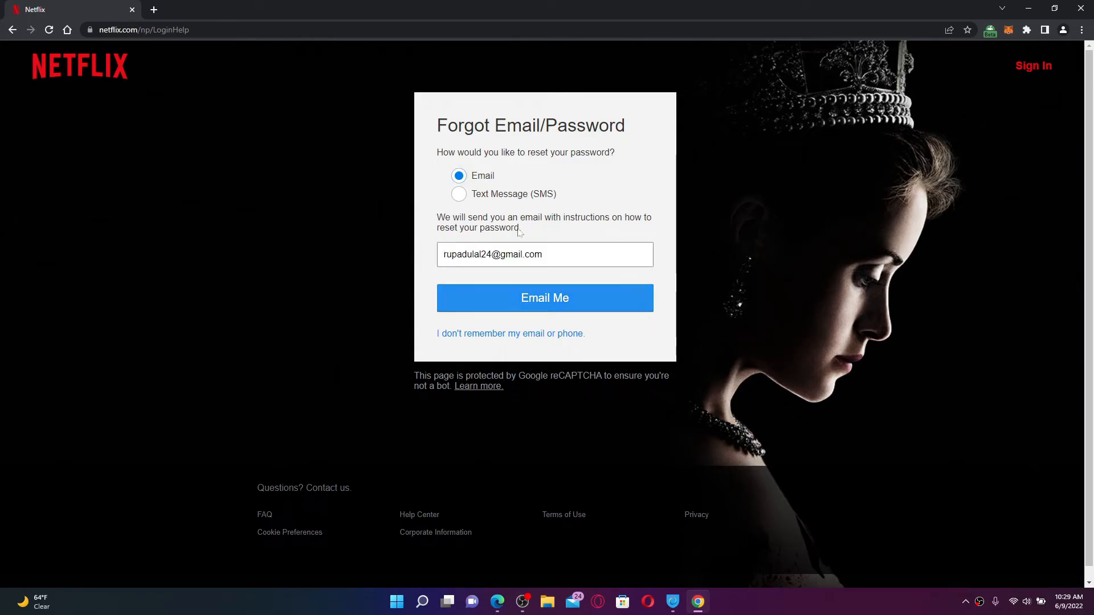
left_click(545, 297)
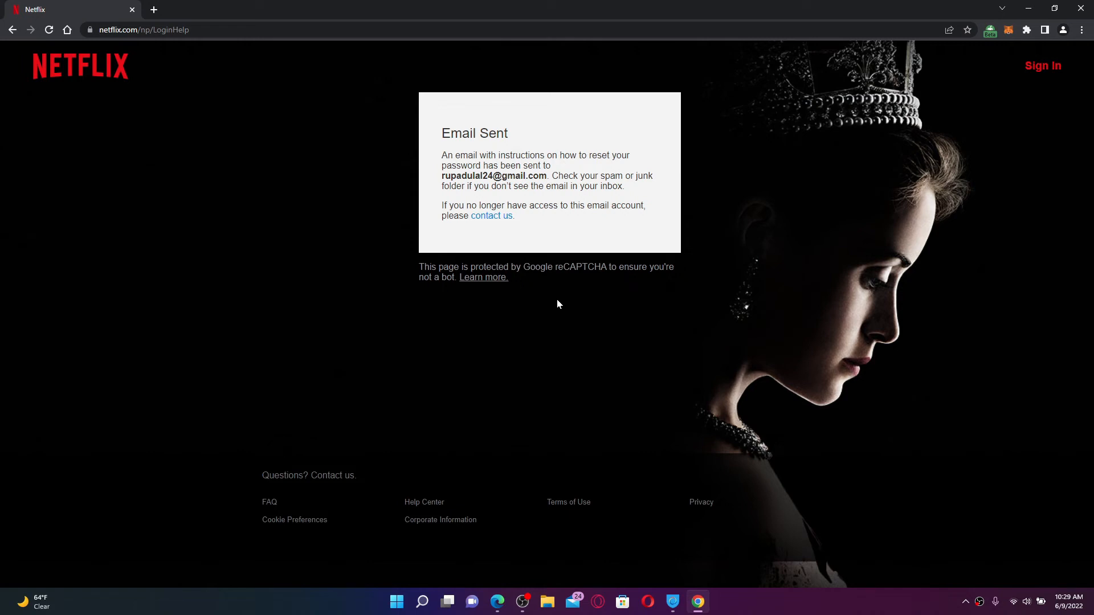
Switch to the Gmail inbox where the Netflix password-reset message is waiting
left_click(202, 9)
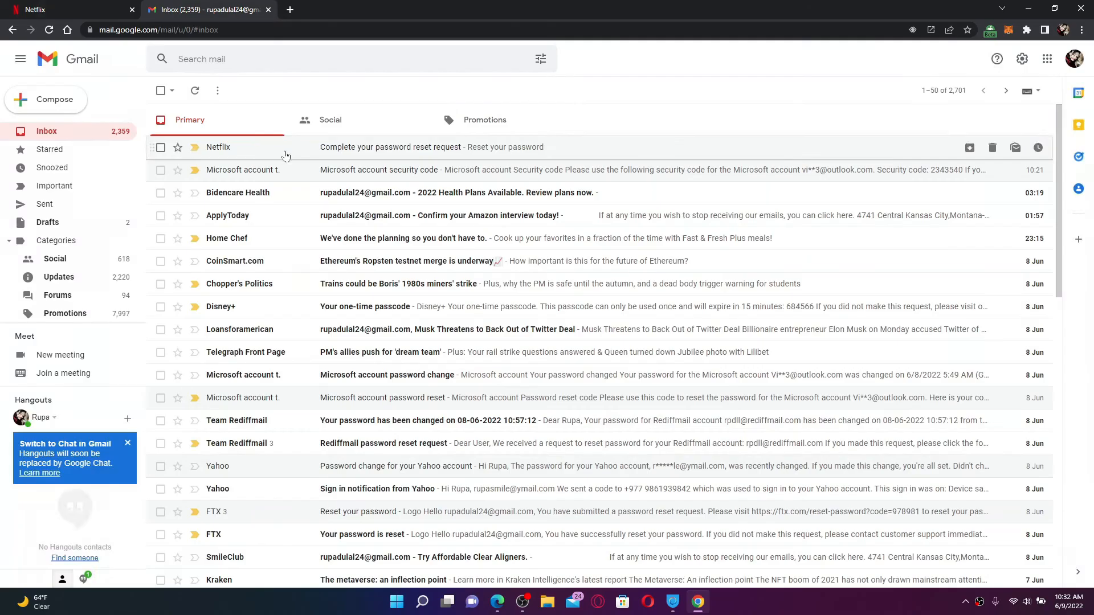
mouse_move(356, 159)
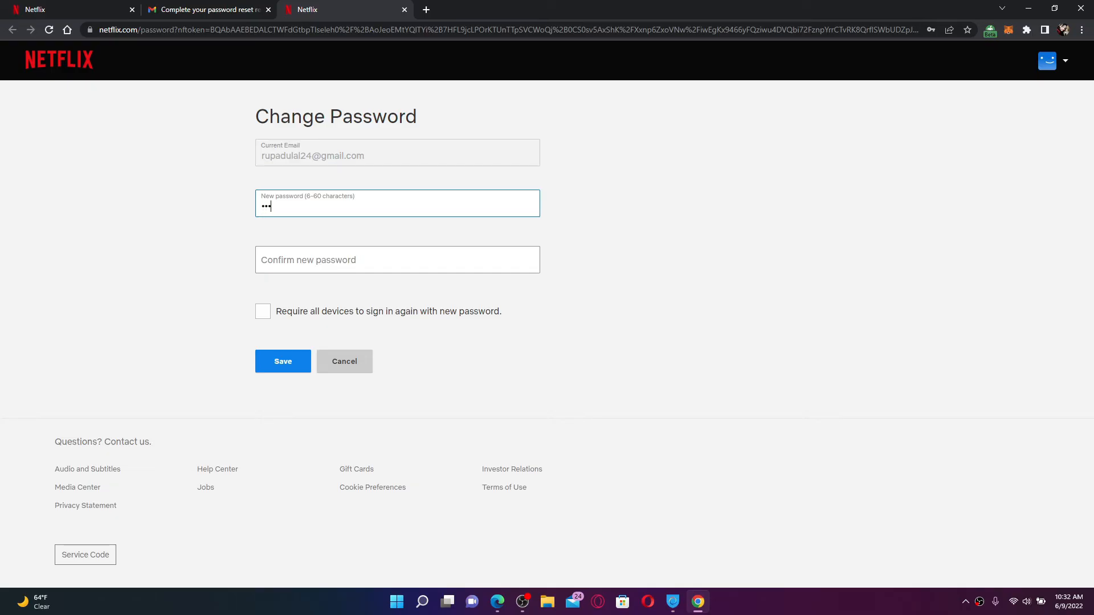
Enter the new password twice, leave sign-out-all-devices off, and save the change
type("password")
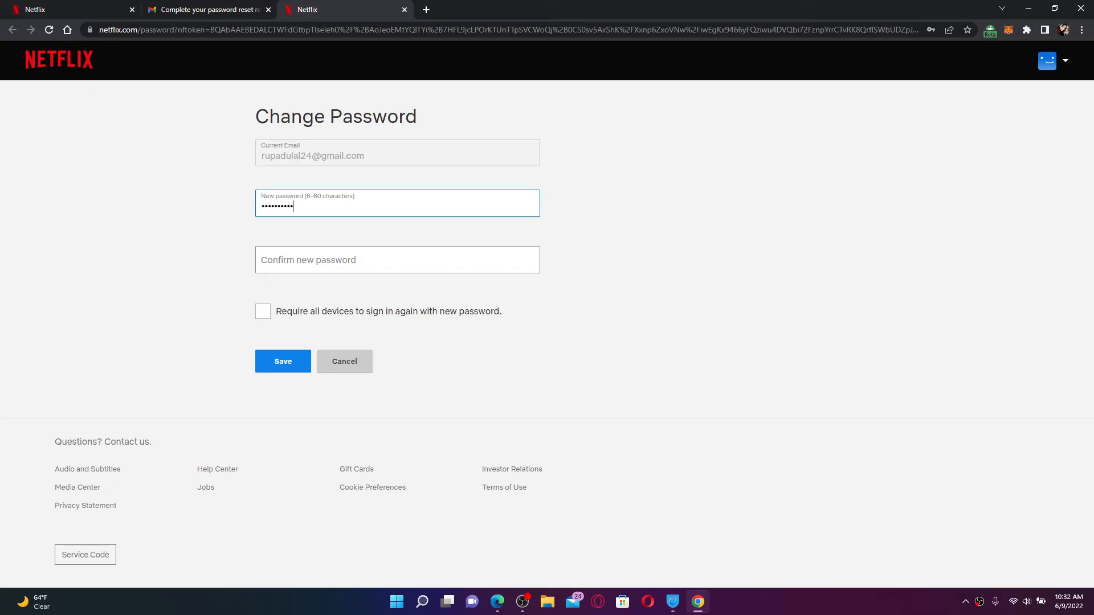
type("•••••")
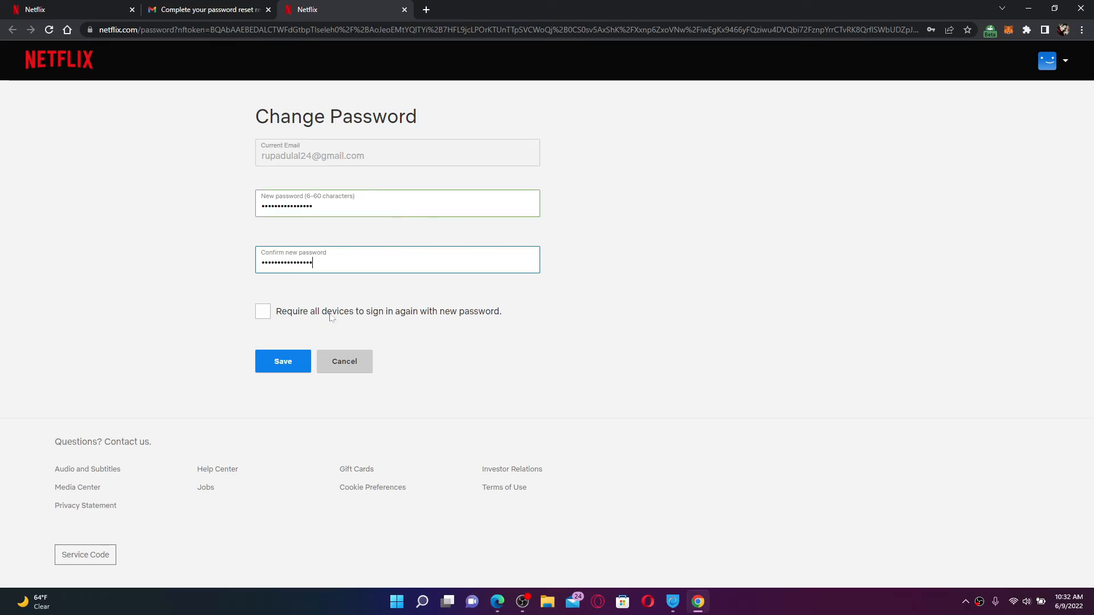
left_click(263, 311)
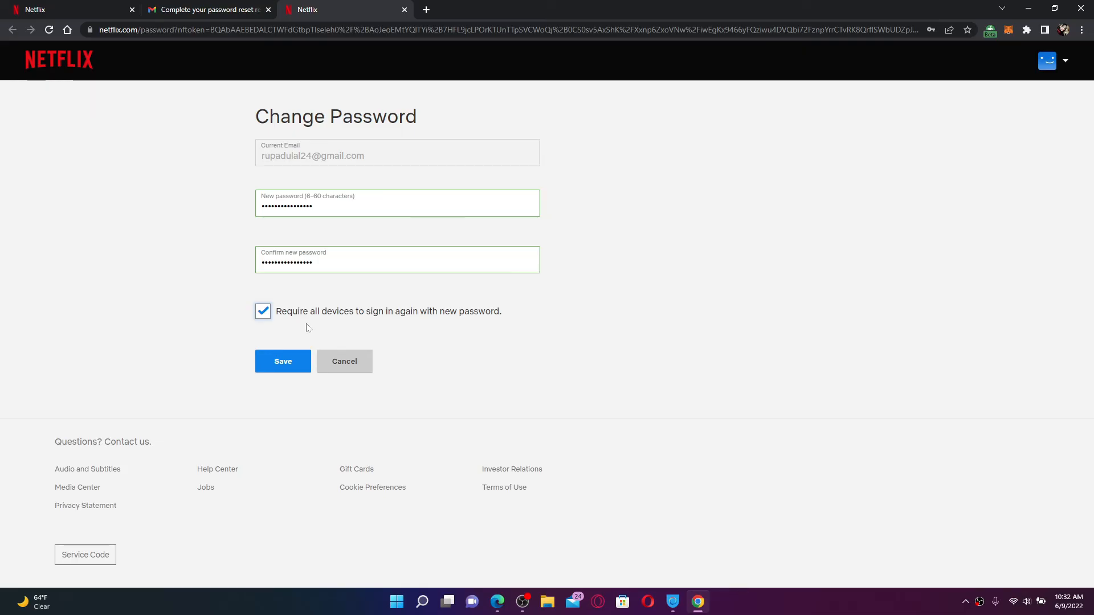
left_click(262, 311)
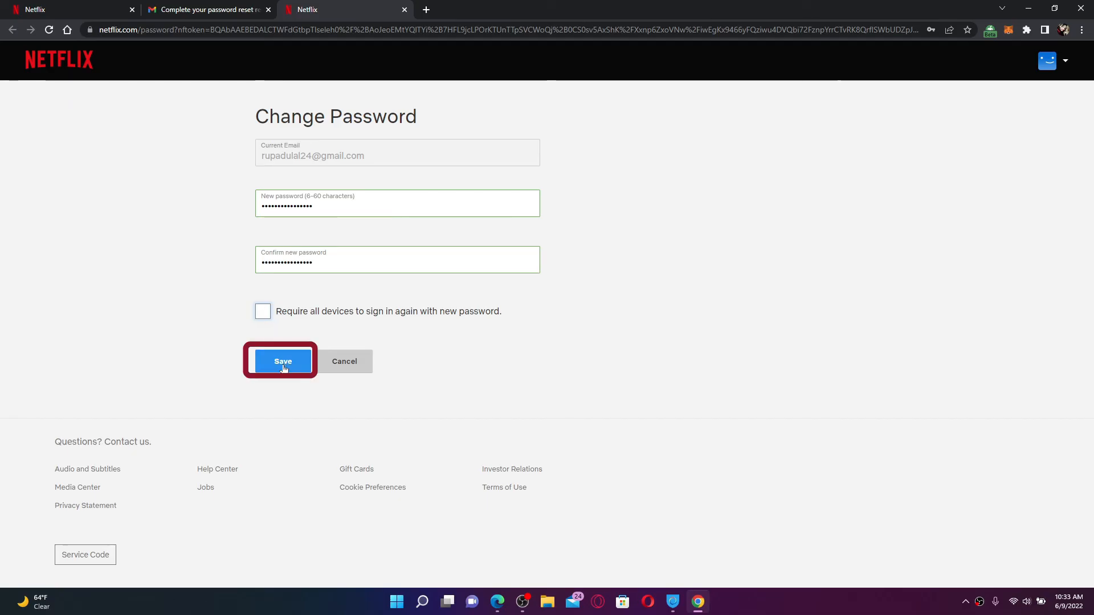
left_click(282, 361)
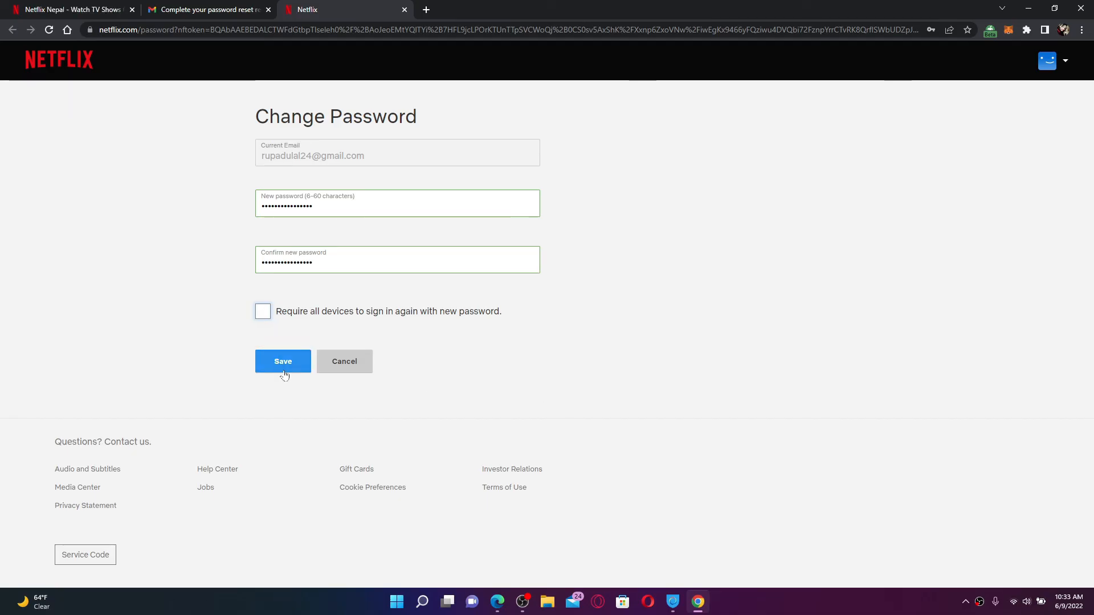